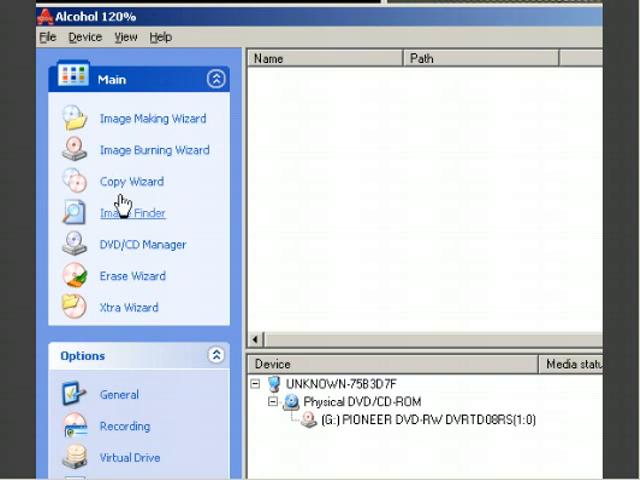
mouse_move(120, 188)
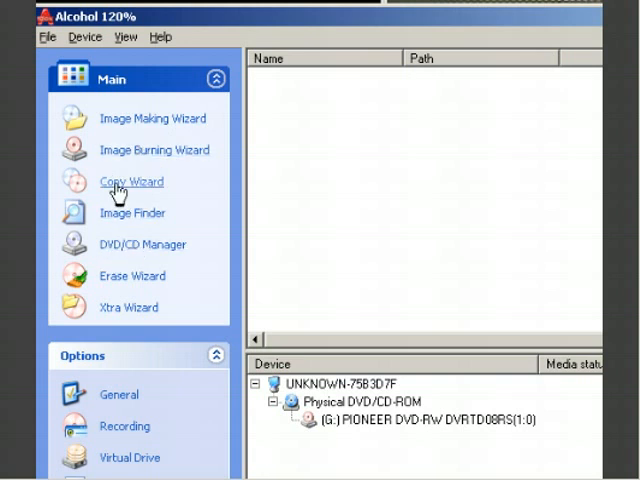
Start the Copy Wizard with the Pioneer DVD drive as the source disc
click(132, 180)
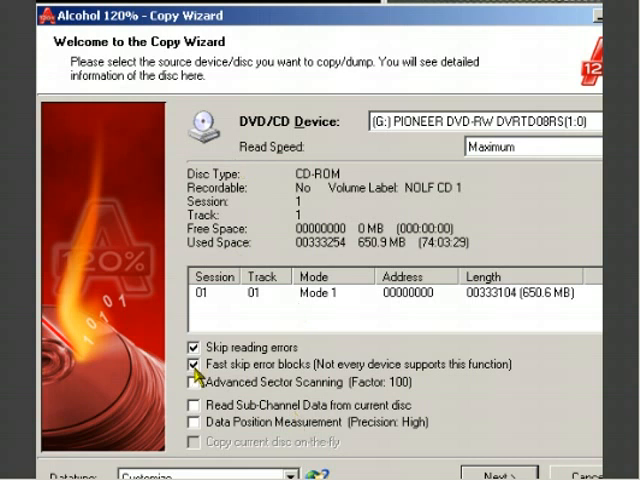
Turn off 'Fast skip error blocks' and advance to the image destination page
click(192, 364)
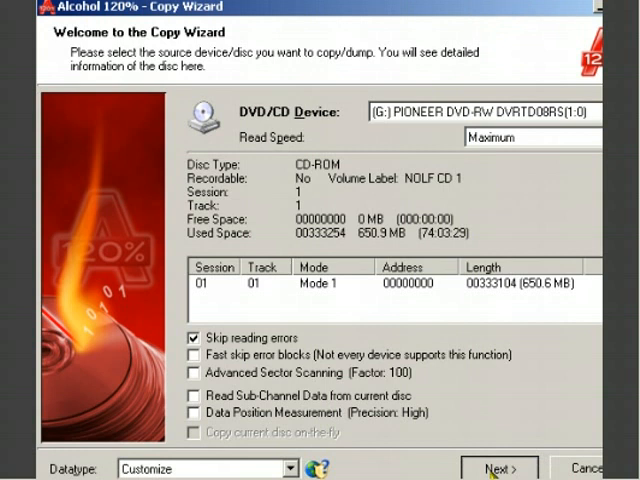
click(496, 468)
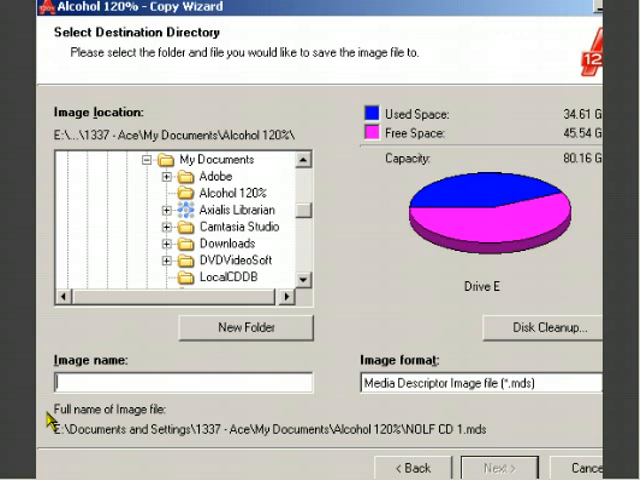
Name the image 'Contract JACK CD01' in .mds format and advance to recorder settings
text(Contract JACK C)
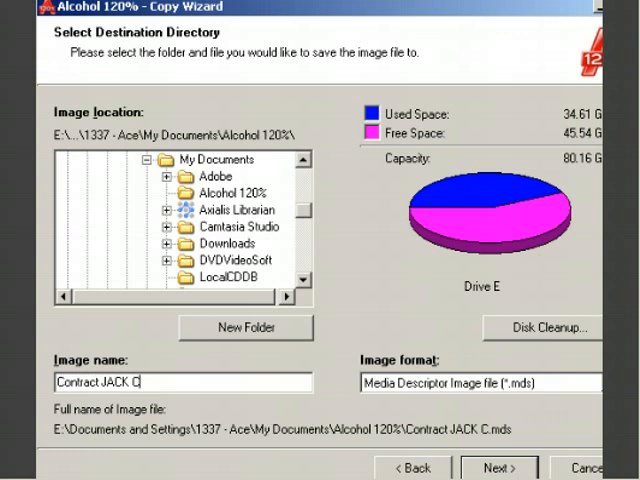
text(D01)
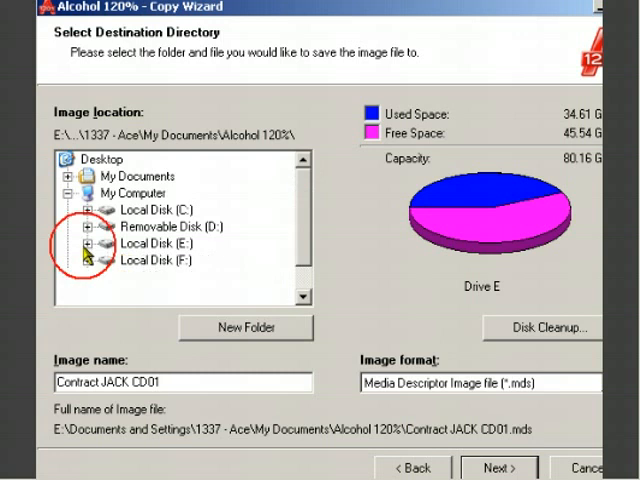
click(100, 160)
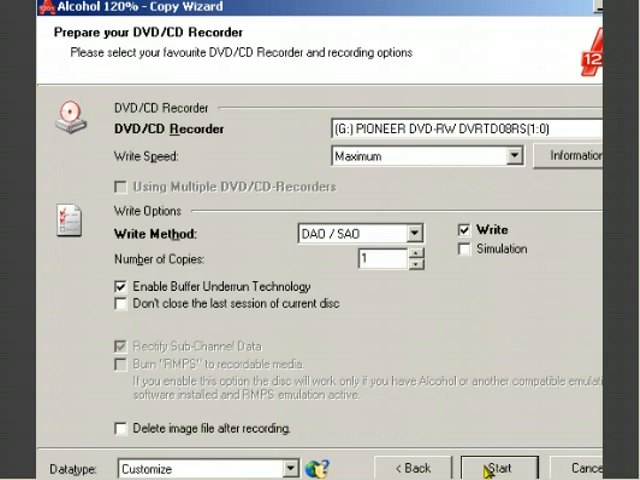
mouse_move(380, 344)
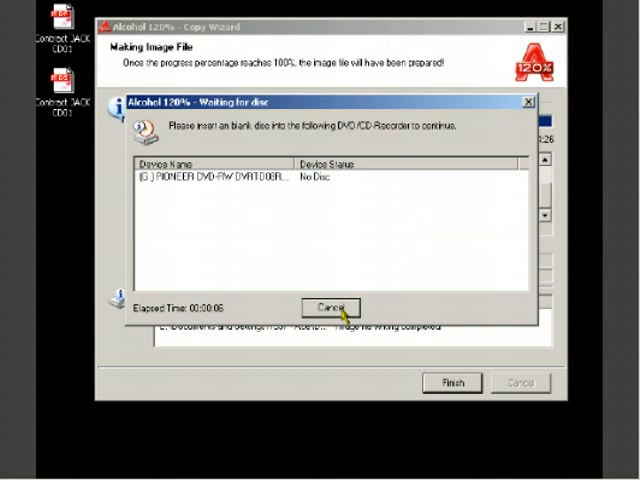
Cancel the 'Waiting for disc' burn, leaving the CD01 image files on the desktop
click(330, 308)
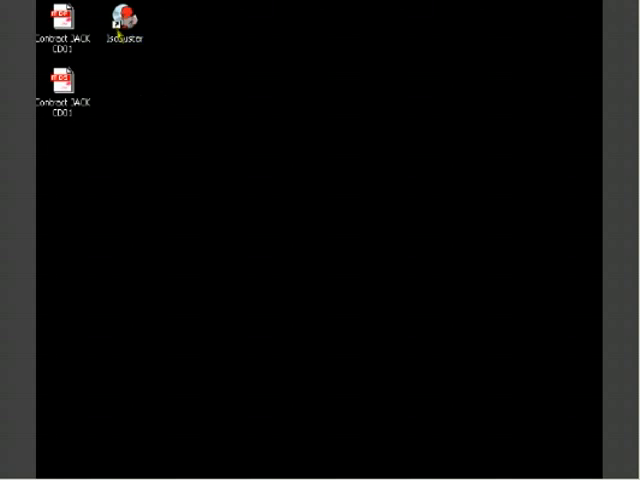
Launch IsoBuster from its desktop icon to load the Contract JACK CD image
click(124, 22)
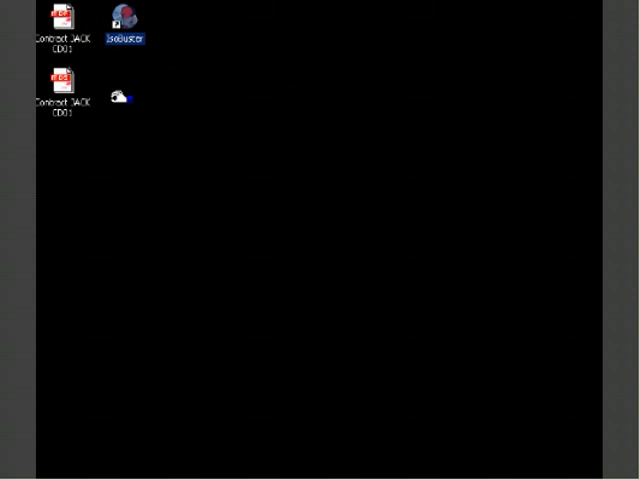
double_click(124, 24)
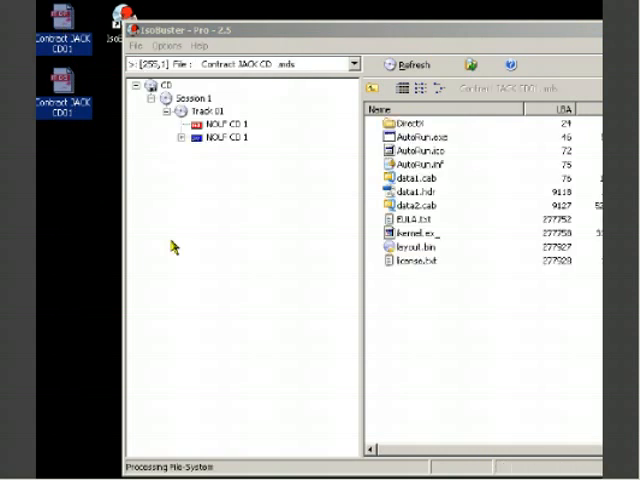
Extract Track 01's user data as an ISO saved to the Desktop
right_click(196, 120)
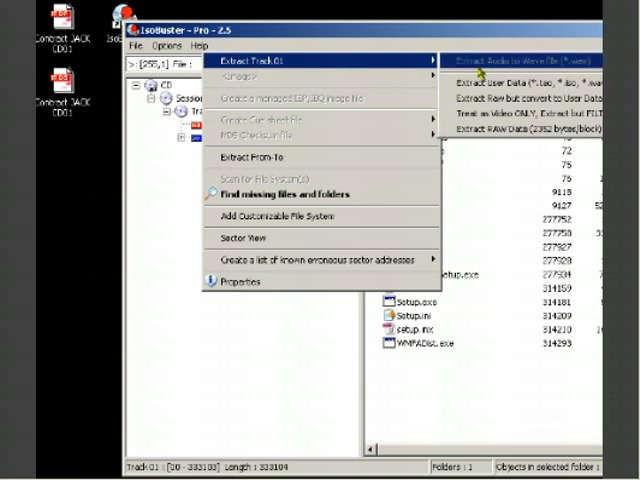
mouse_move(530, 132)
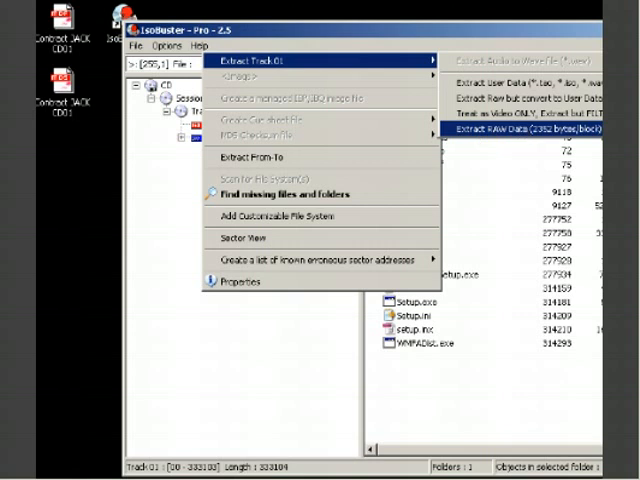
mouse_move(530, 140)
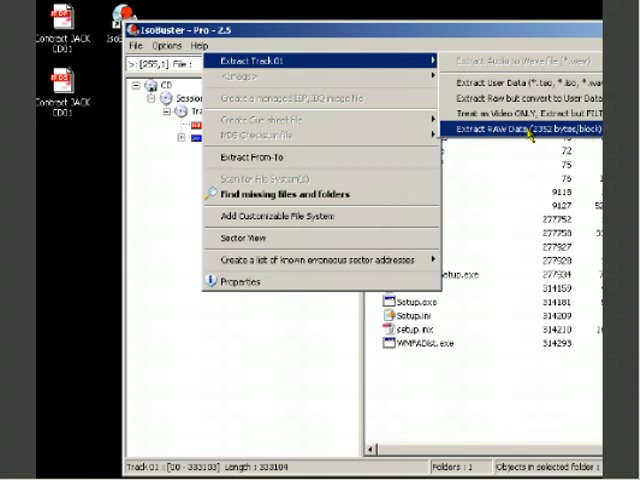
mouse_move(500, 82)
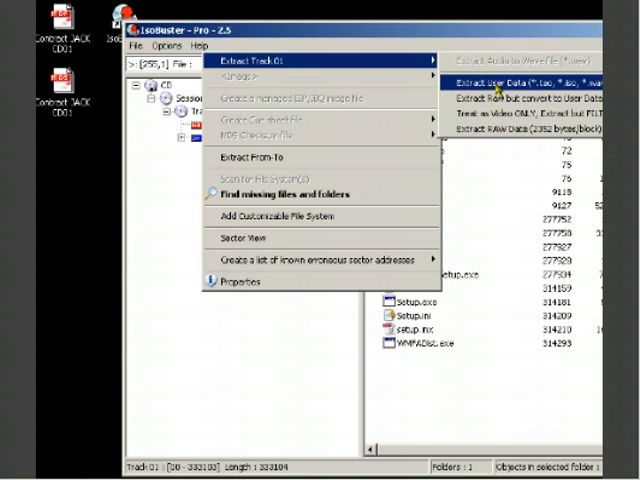
click(516, 72)
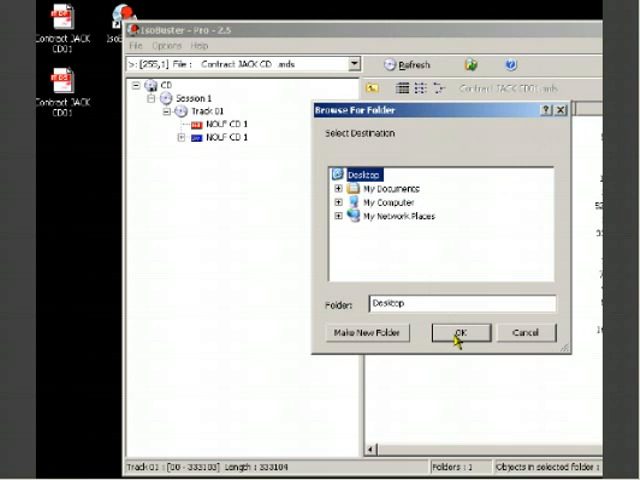
click(460, 332)
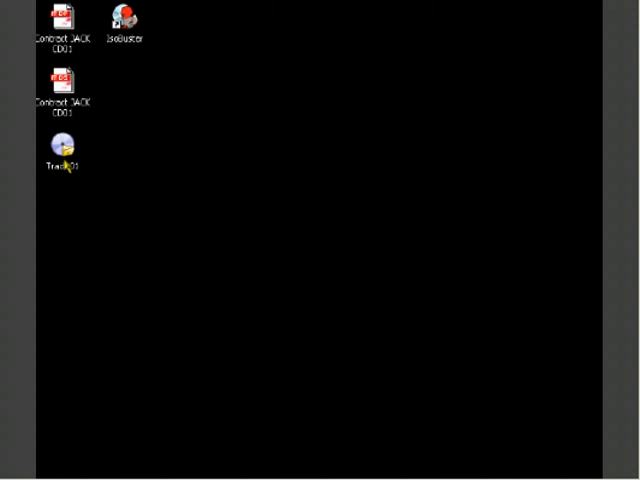
mouse_move(62, 160)
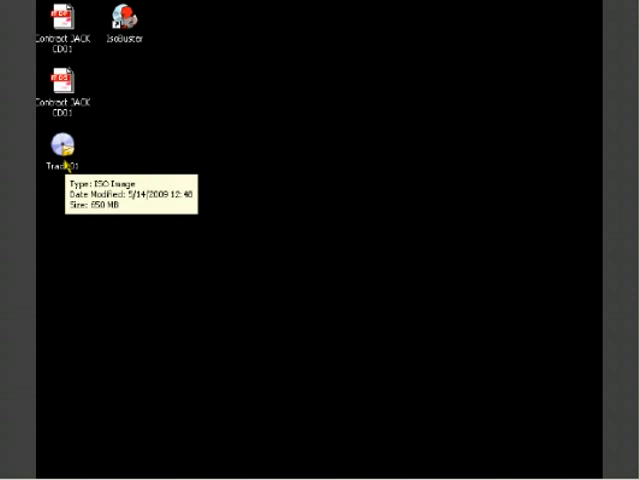
mouse_move(64, 192)
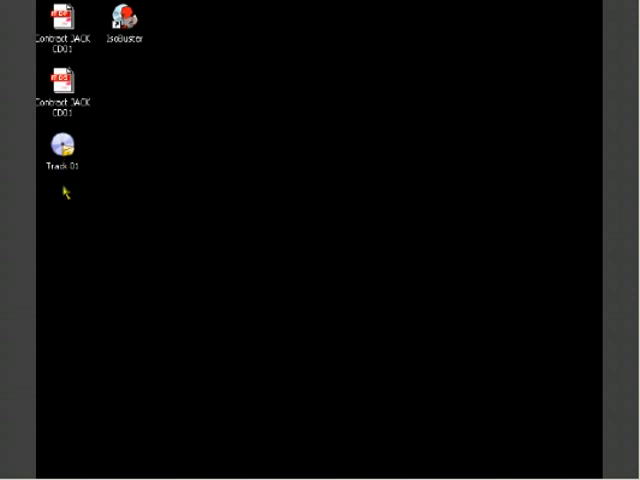
mouse_move(62, 160)
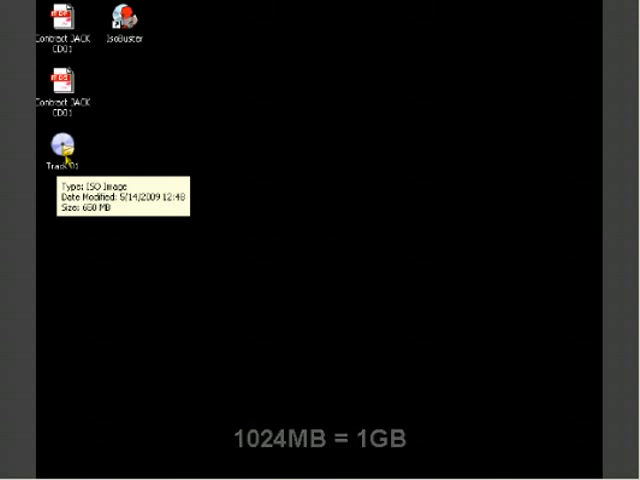
Set PowerISO's number of virtual drives, then mount the Track 01 image to drive H:
right_click(56, 142)
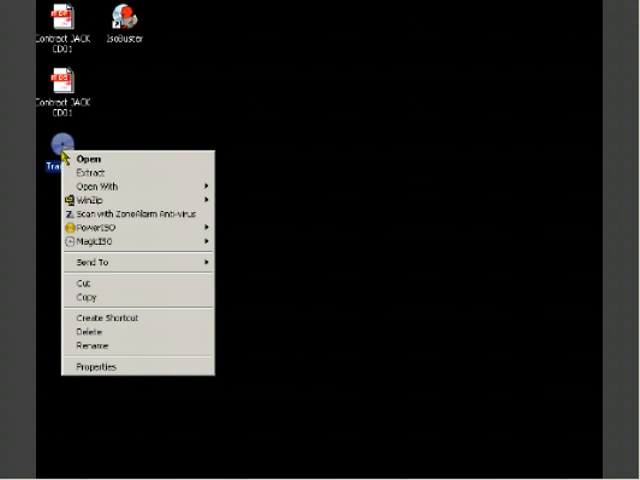
mouse_move(96, 228)
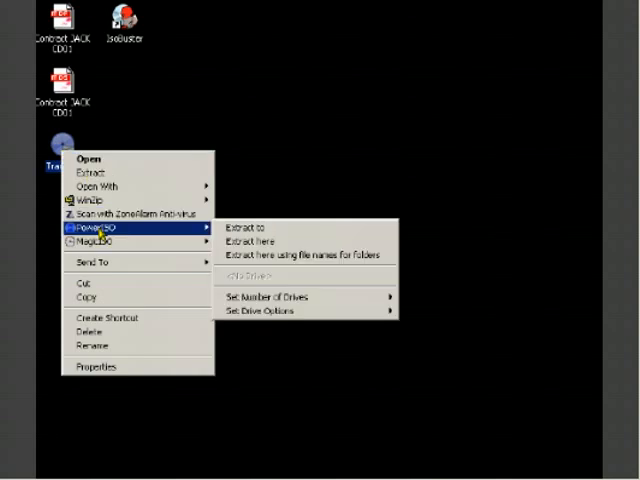
mouse_move(270, 296)
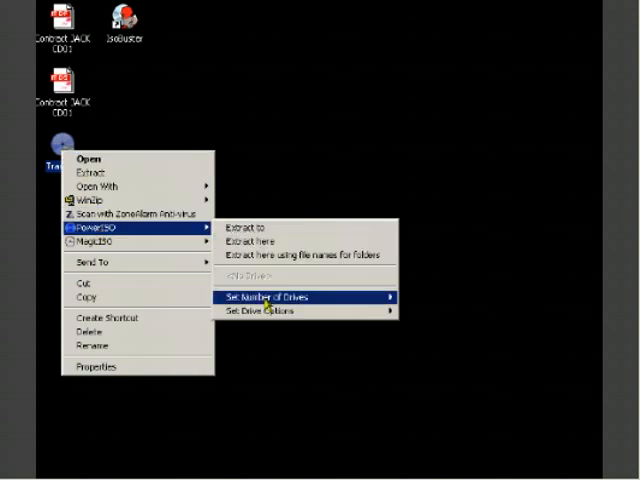
mouse_move(290, 296)
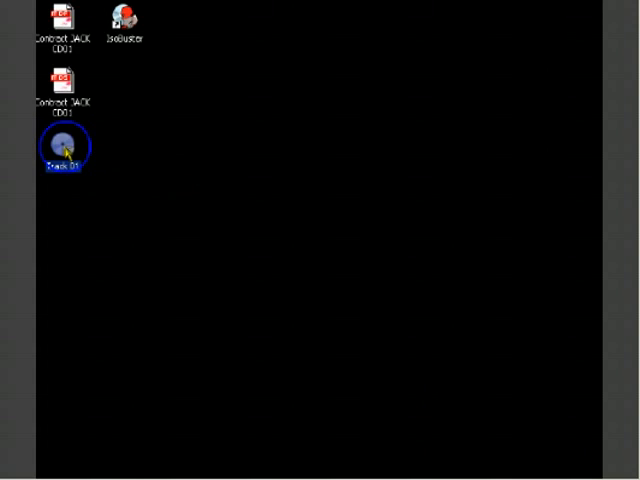
right_click(62, 144)
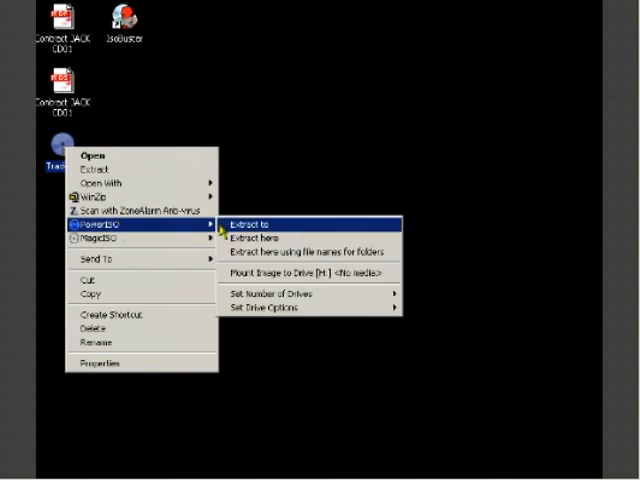
mouse_move(300, 272)
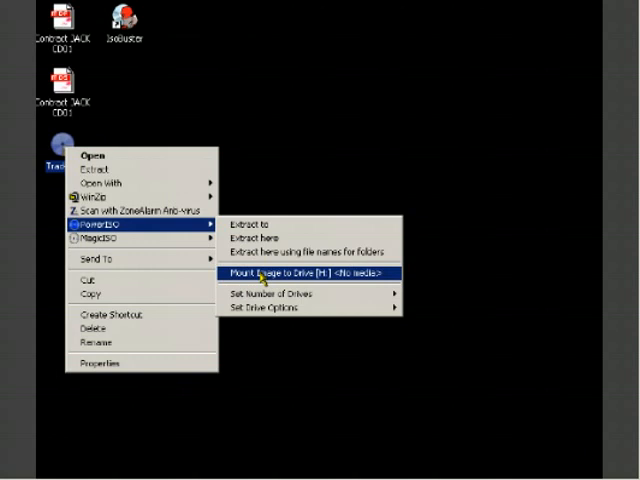
click(296, 276)
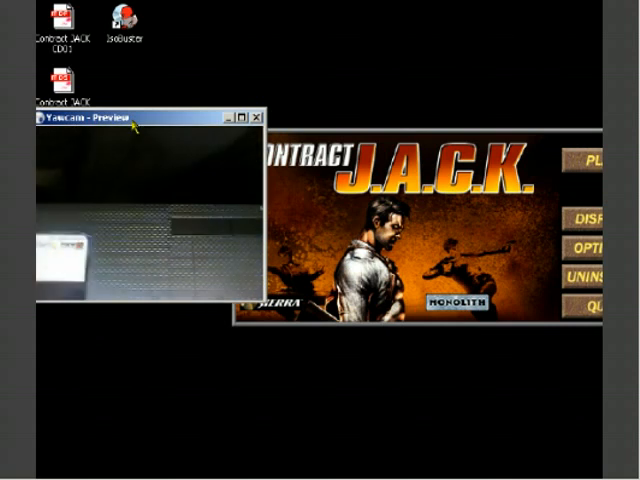
Quit the Contract J.A.C.K. autorun launcher opened from the mounted image
click(256, 116)
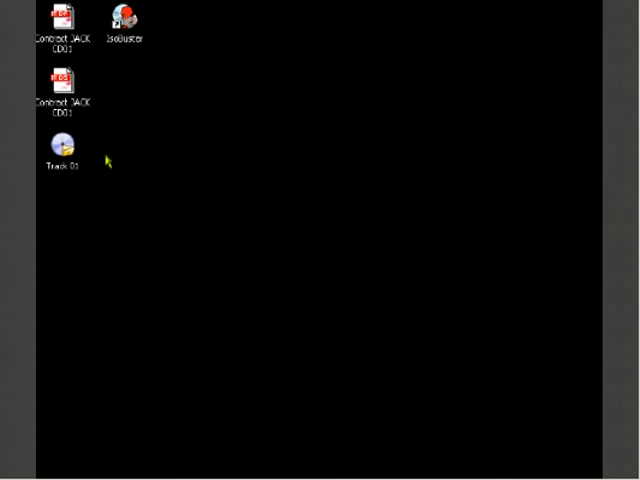
Drag the Track 01 icon up beside the lower Contract J.A.C.K. shortcut
drag(60, 150, 124, 90)
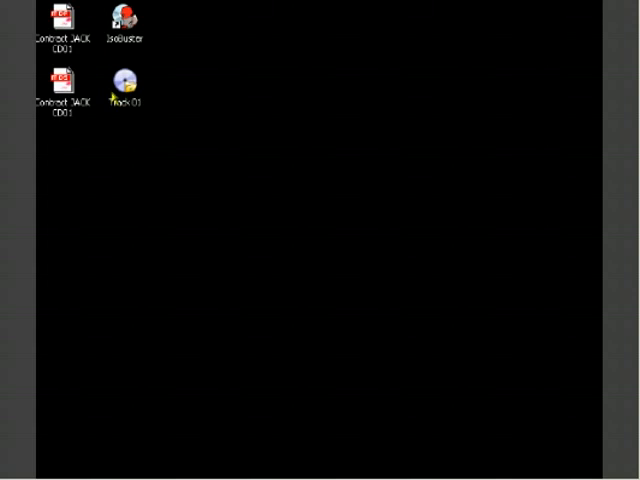
mouse_move(122, 96)
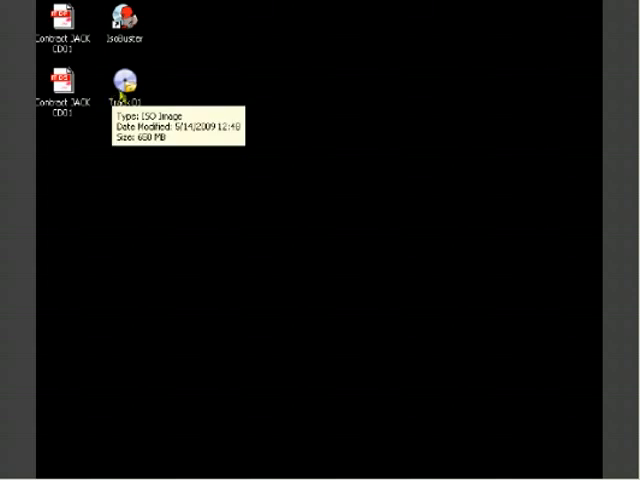
mouse_move(156, 126)
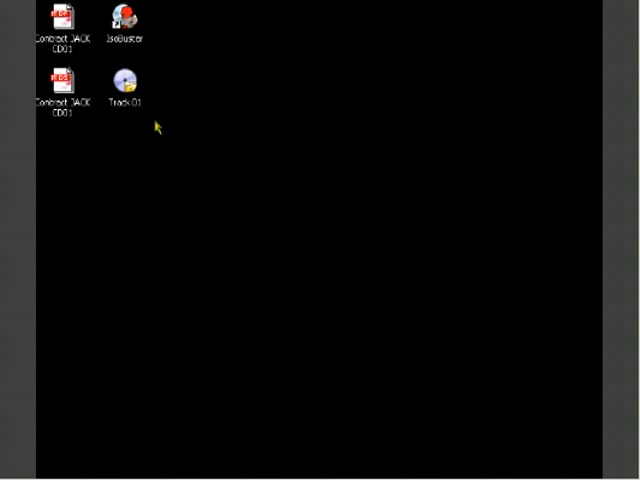